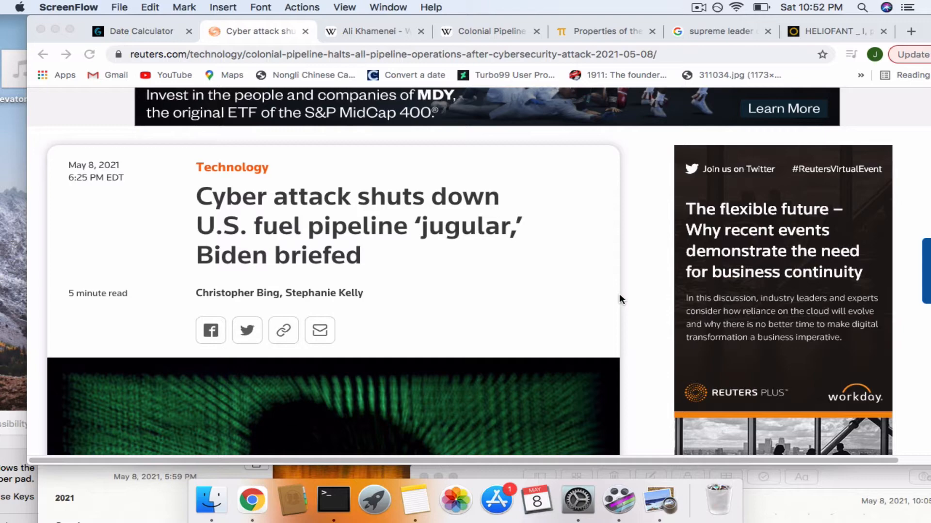
# Step: Scroll through the Preview screenshot of the stormy landscape with the glowing derrick
pyautogui.scroll(-3)
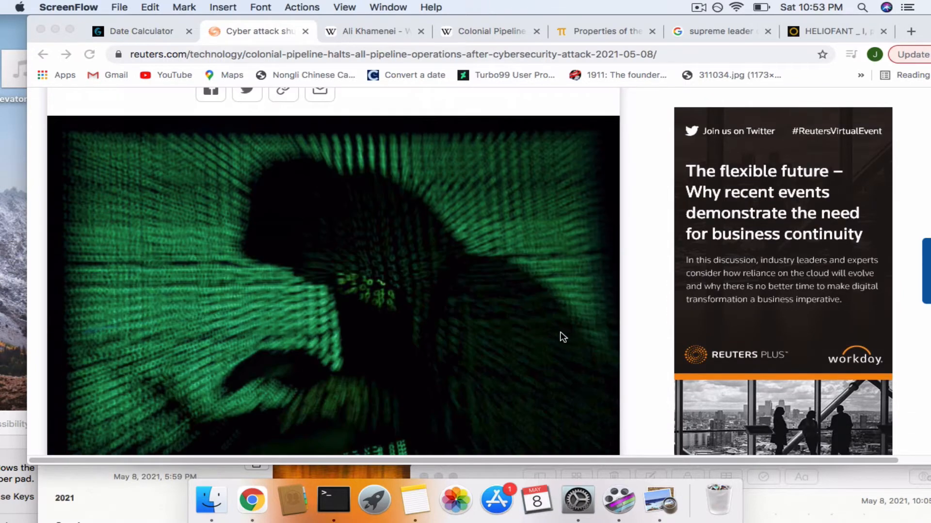
pyautogui.scroll(-3)
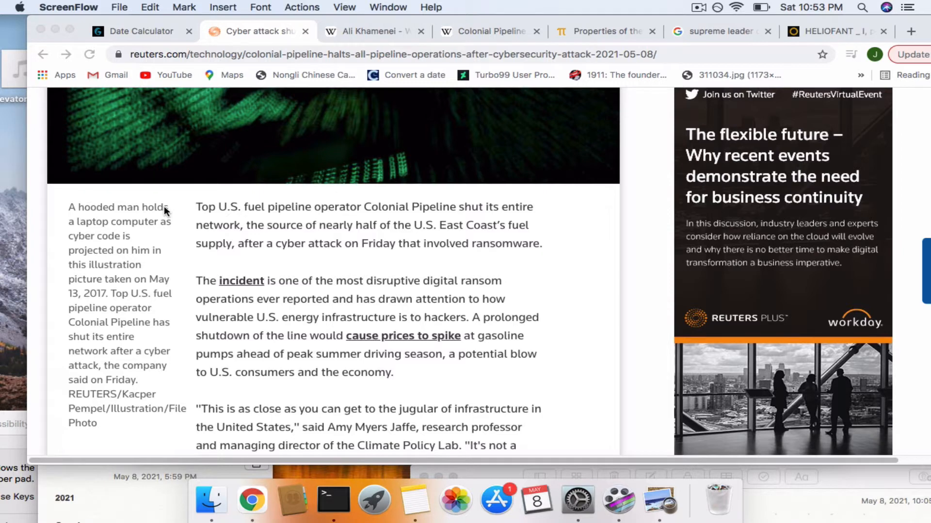
pyautogui.moveTo(386, 214)
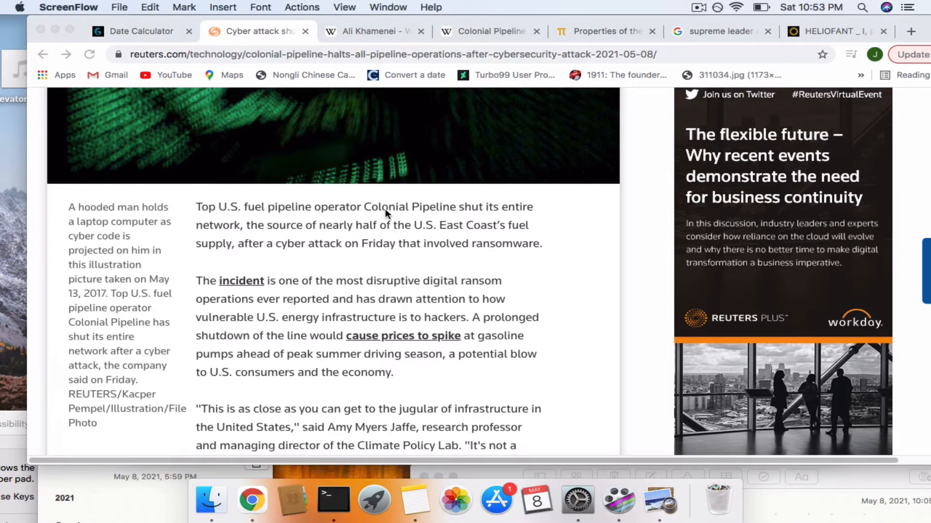
pyautogui.moveTo(394, 227)
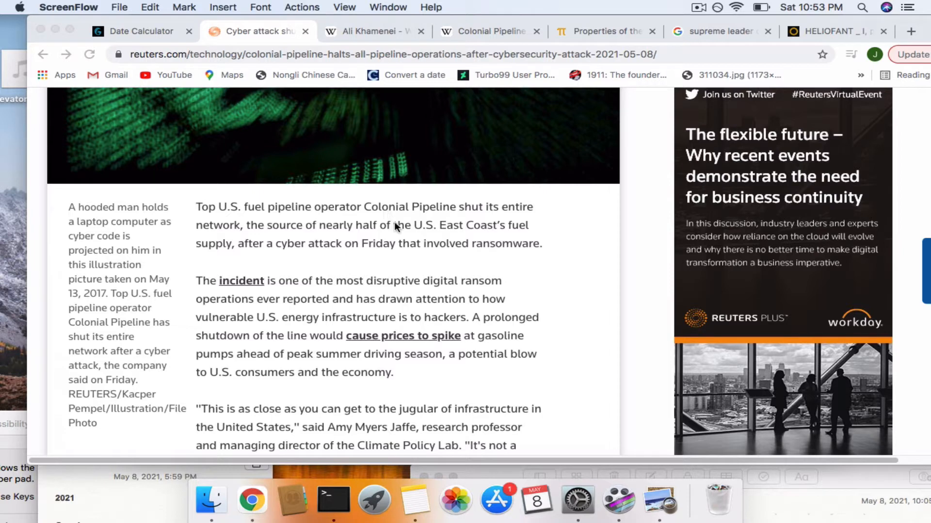
pyautogui.moveTo(425, 232)
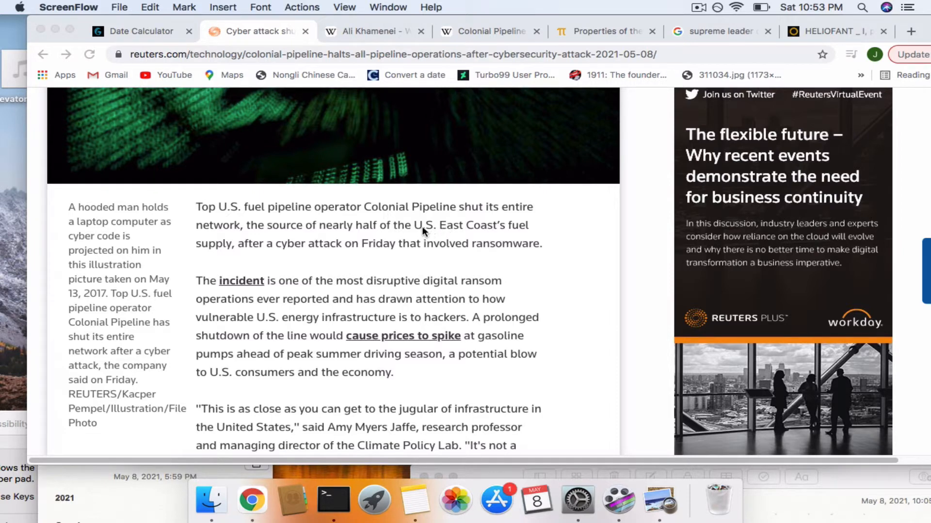
pyautogui.moveTo(287, 256)
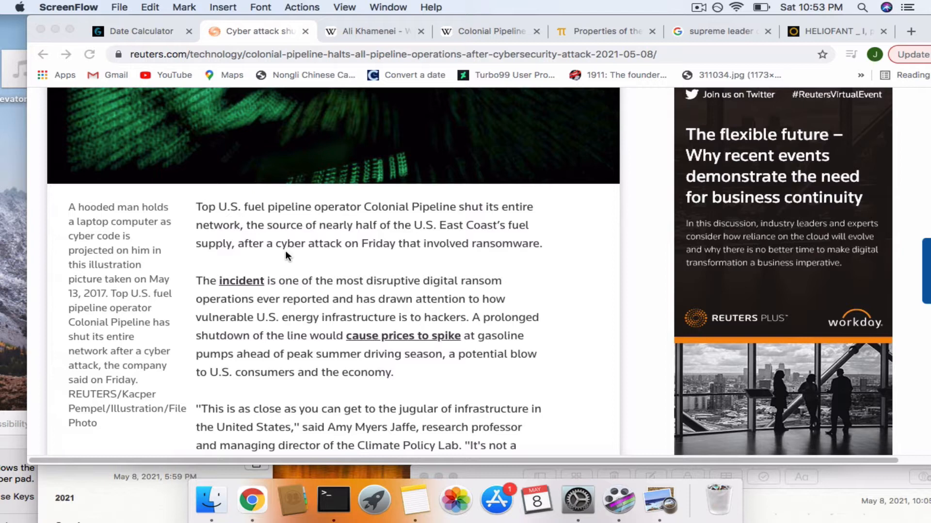
pyautogui.moveTo(346, 253)
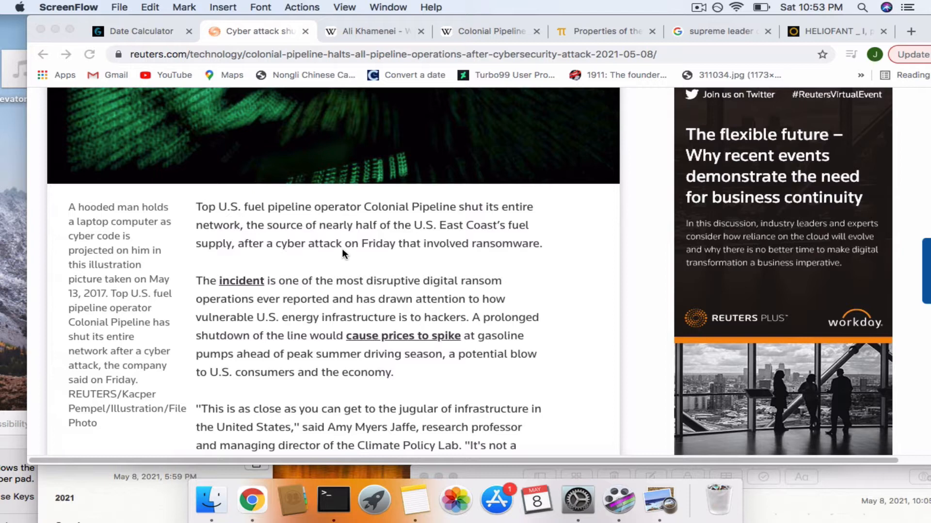
pyautogui.moveTo(341, 285)
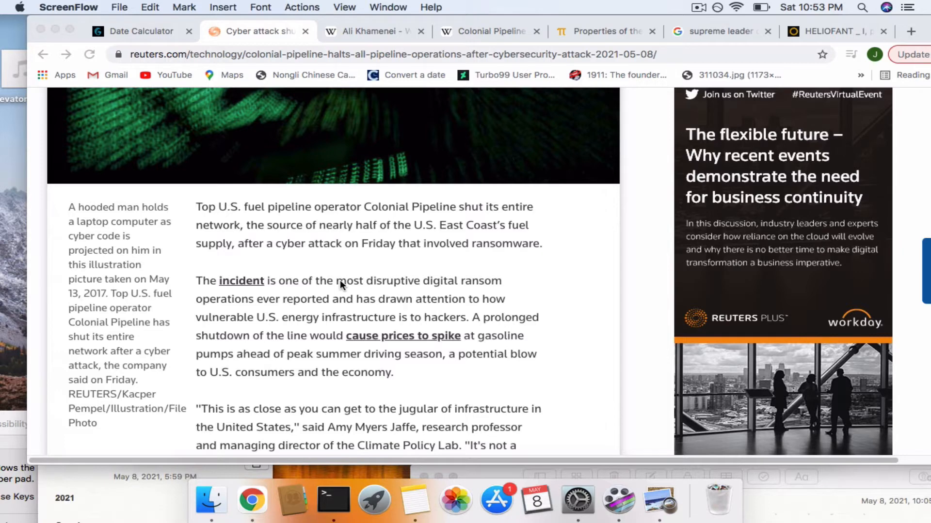
pyautogui.moveTo(316, 302)
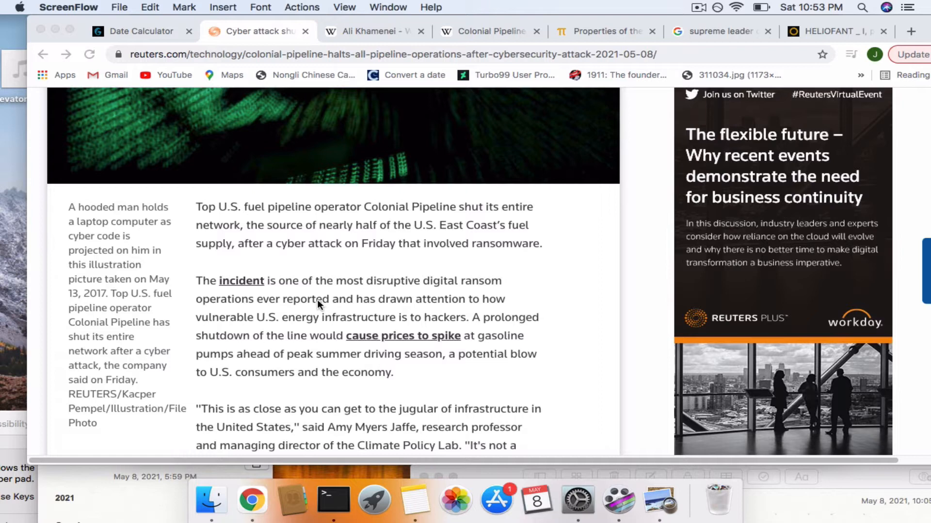
pyautogui.moveTo(304, 360)
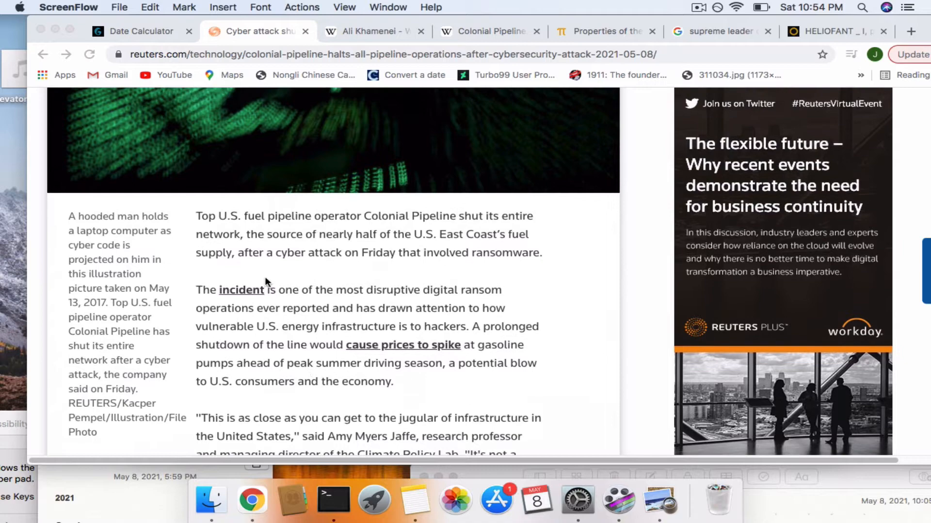
pyautogui.moveTo(917, 40)
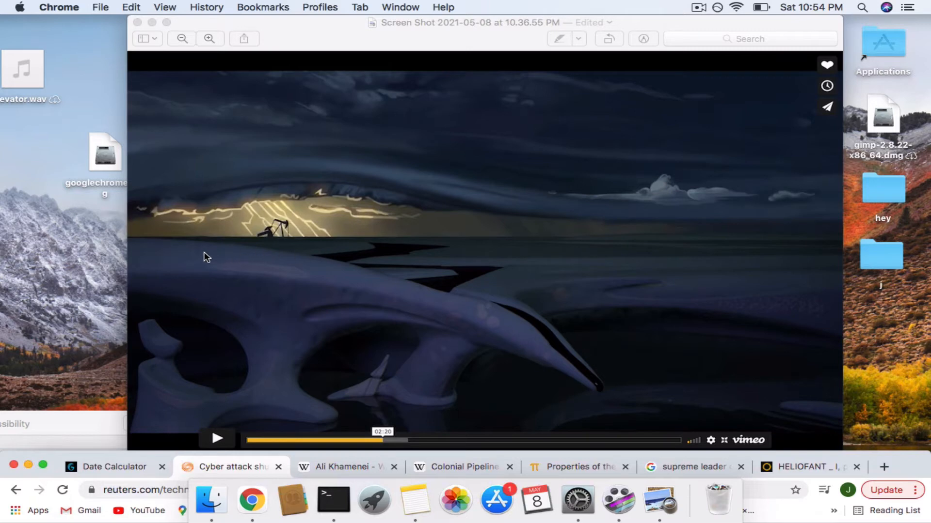
pyautogui.moveTo(564, 355)
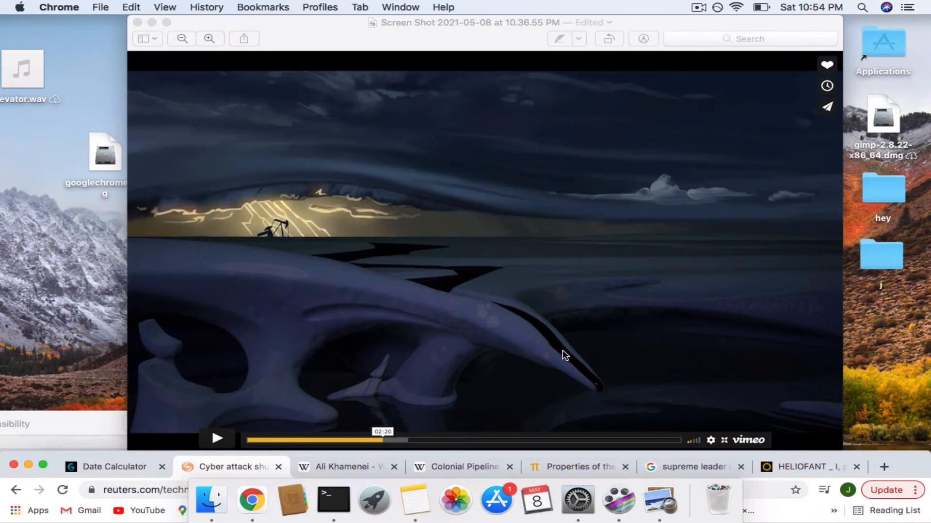
pyautogui.moveTo(359, 266)
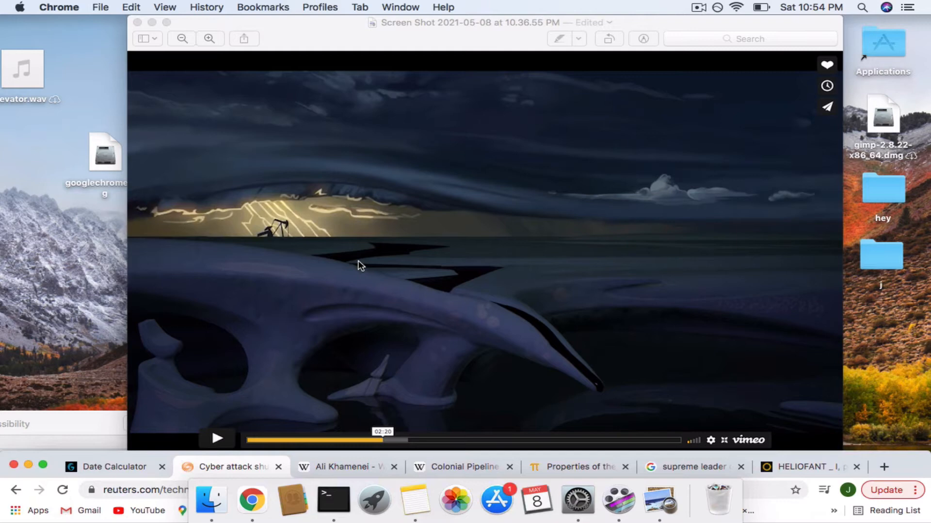
pyautogui.moveTo(279, 224)
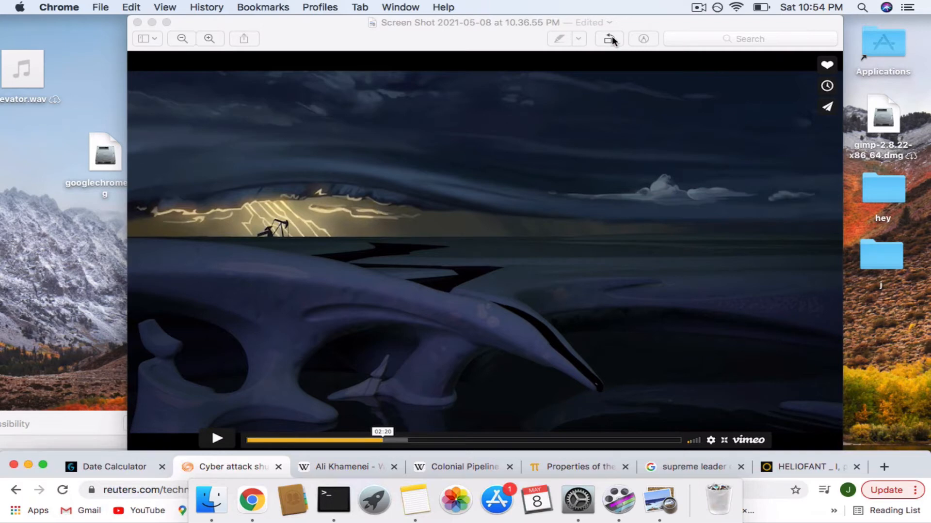
# Step: Rotate the screenshot a quarter turn and zoom in twice on the lightning-lit derrick
pyautogui.click(210, 38)
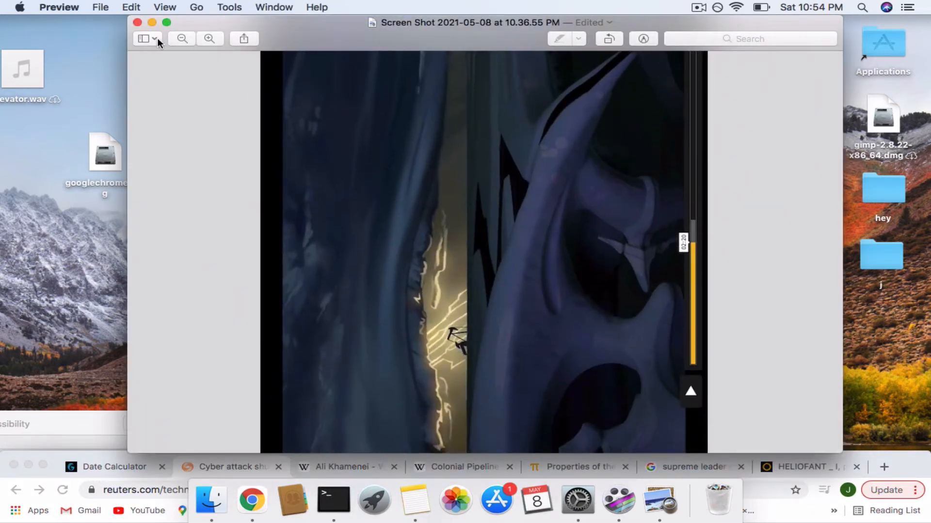
pyautogui.click(209, 37)
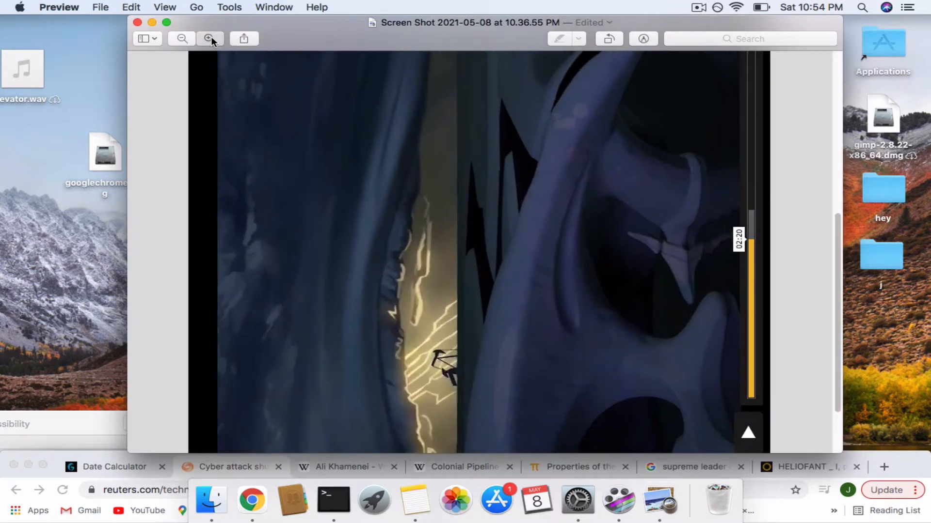
pyautogui.click(210, 38)
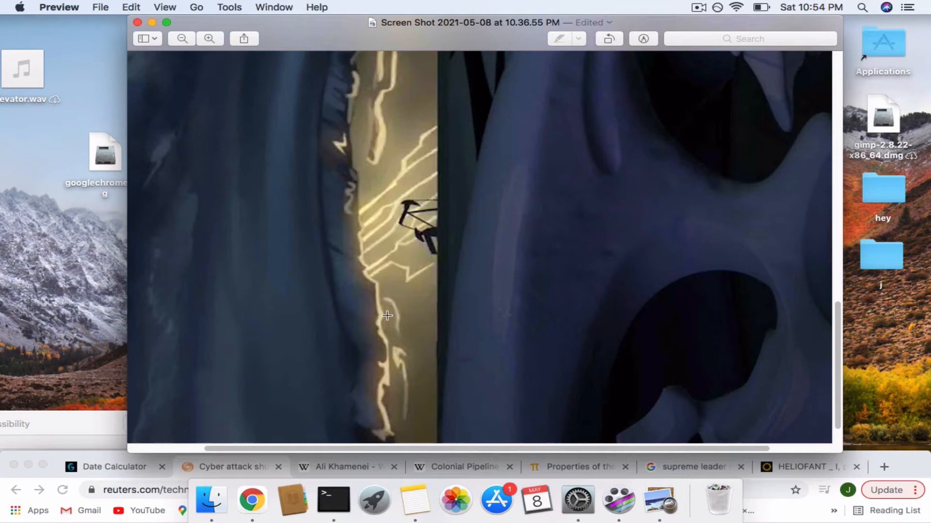
pyautogui.moveTo(385, 305)
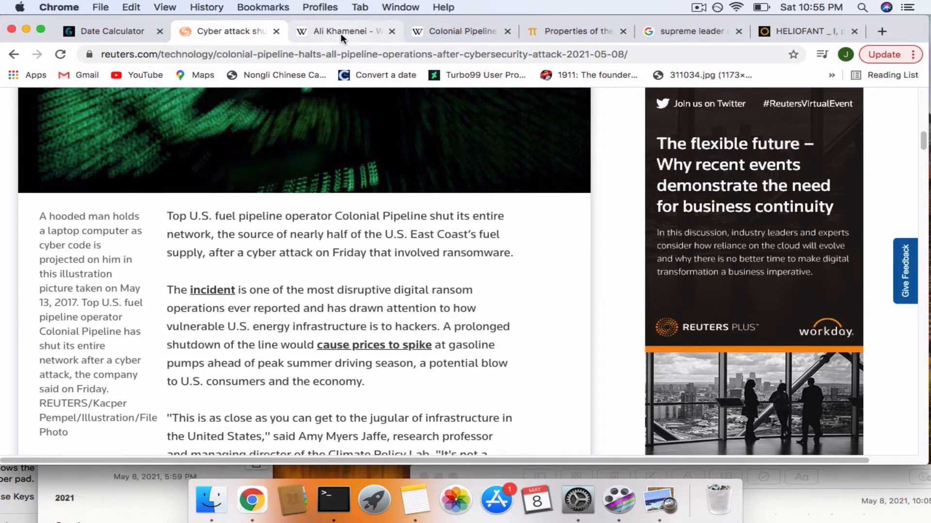
# Step: Read Khamenei's 16 July 1939 birth date in the Wikipedia infobox, then return to the Date Calculator
pyautogui.click(341, 31)
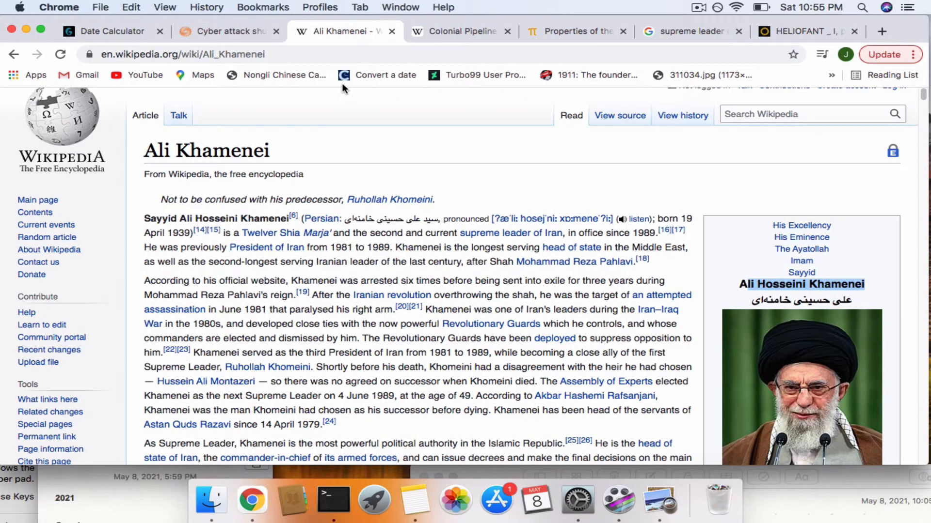
pyautogui.moveTo(299, 125)
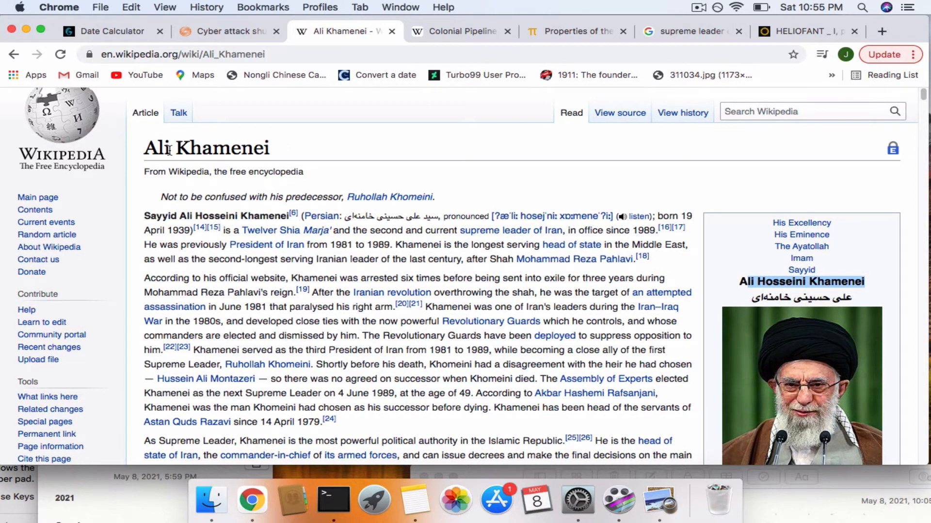
pyautogui.scroll(-3)
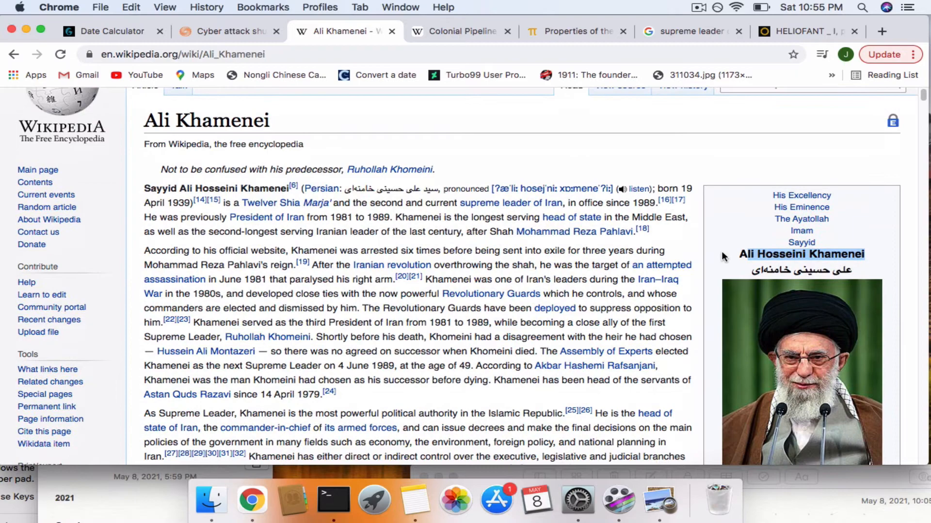
pyautogui.scroll(-3)
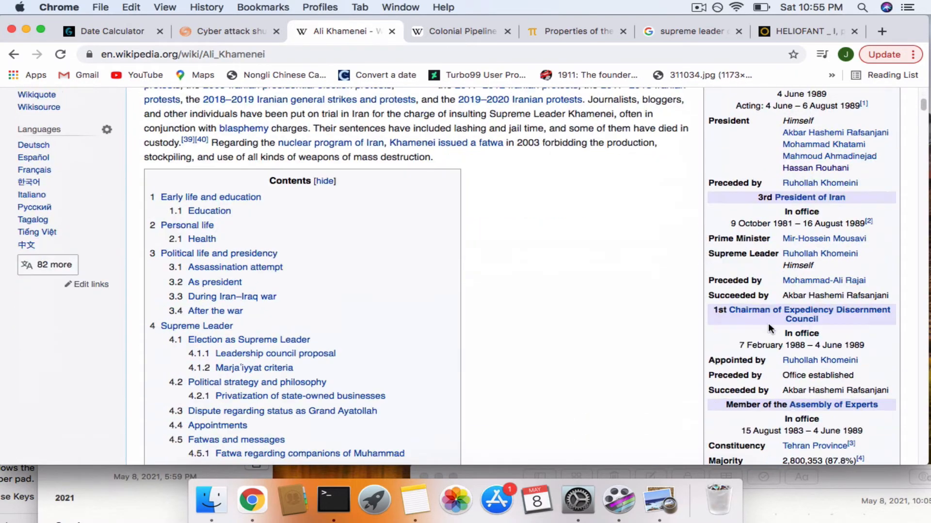
pyautogui.scroll(-3)
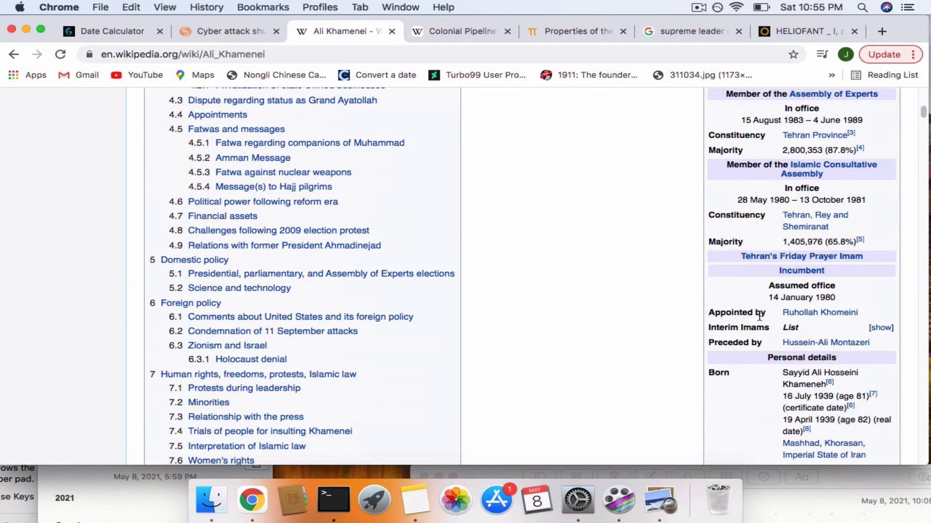
pyautogui.scroll(-3)
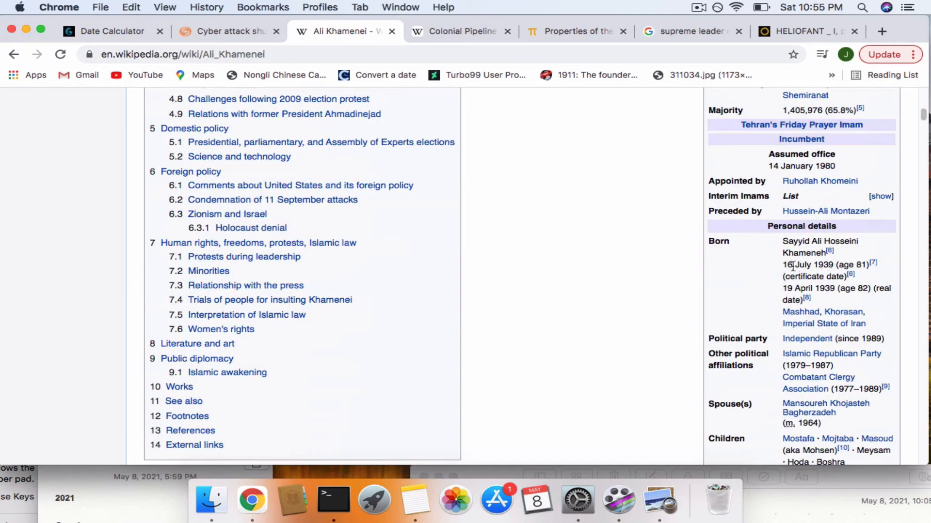
pyautogui.moveTo(781, 292)
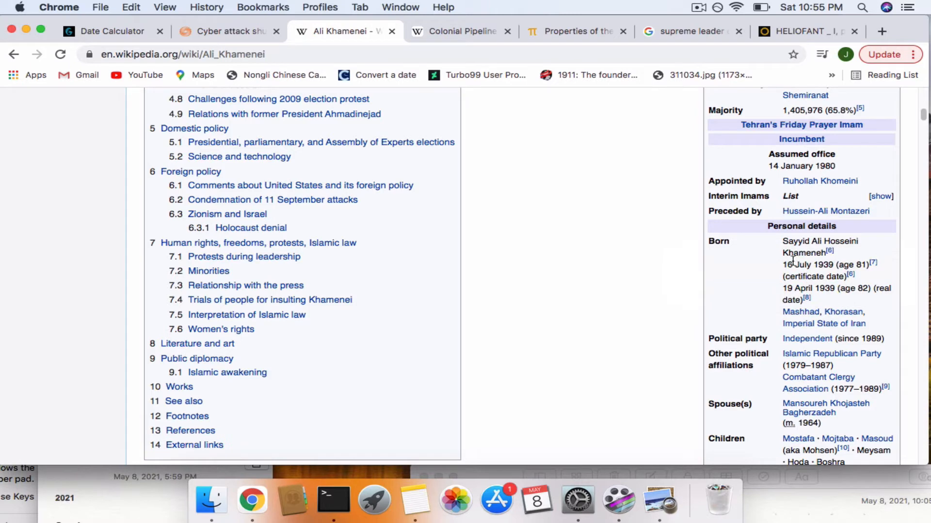
pyautogui.moveTo(787, 277)
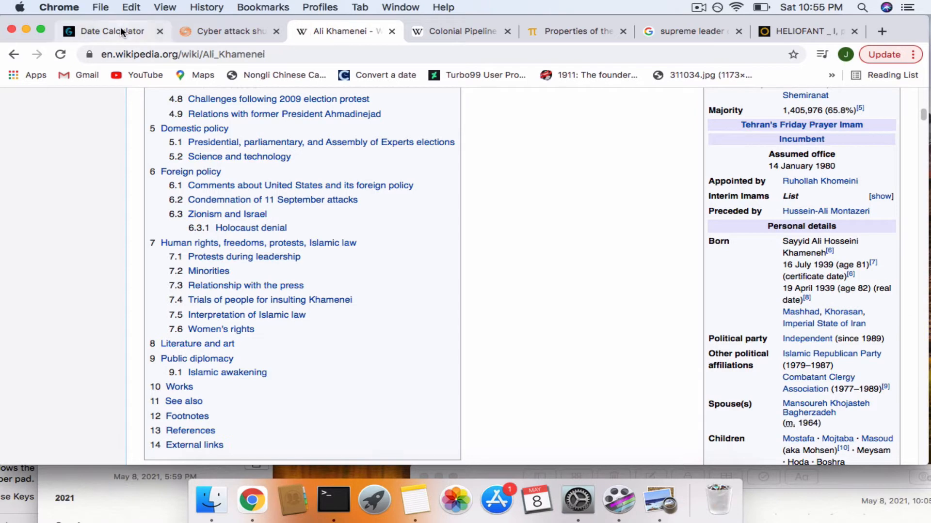
pyautogui.click(107, 31)
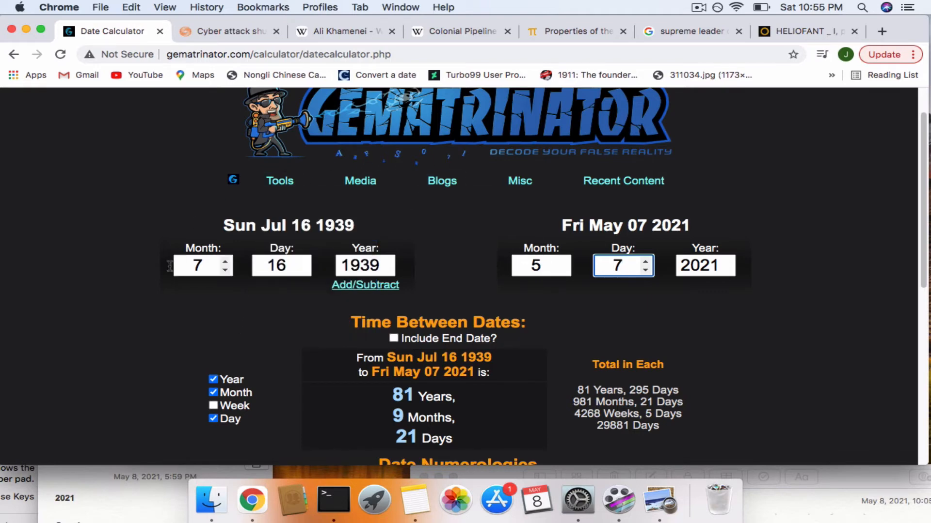
# Step: Count 7 May 1939 to 16 July 2021 as 30022 days only, then bring up the Colonial Pipeline article
pyautogui.click(202, 265)
pyautogui.write('5')
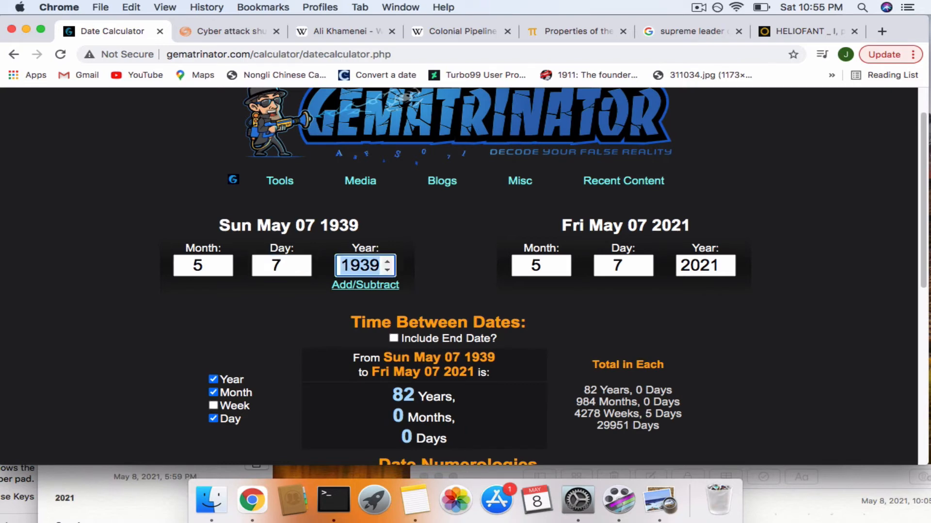
pyautogui.write('16')
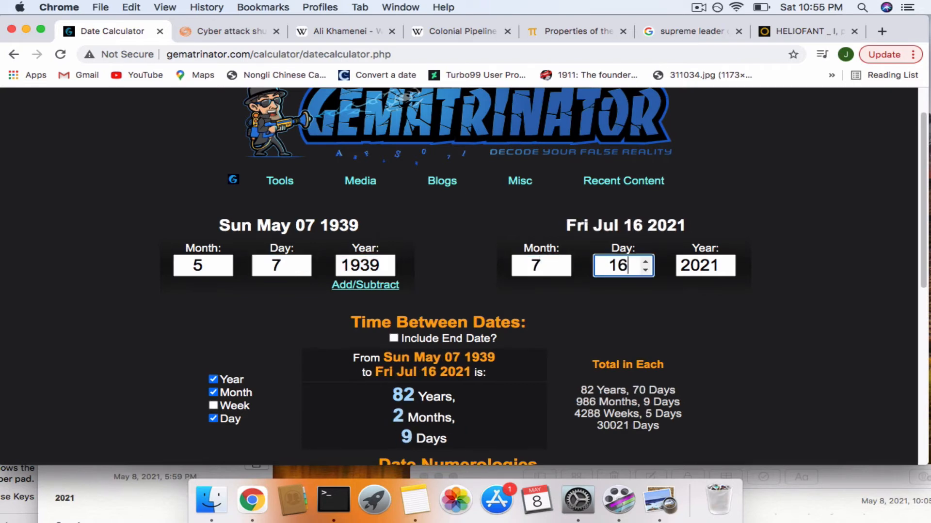
pyautogui.scroll(-3)
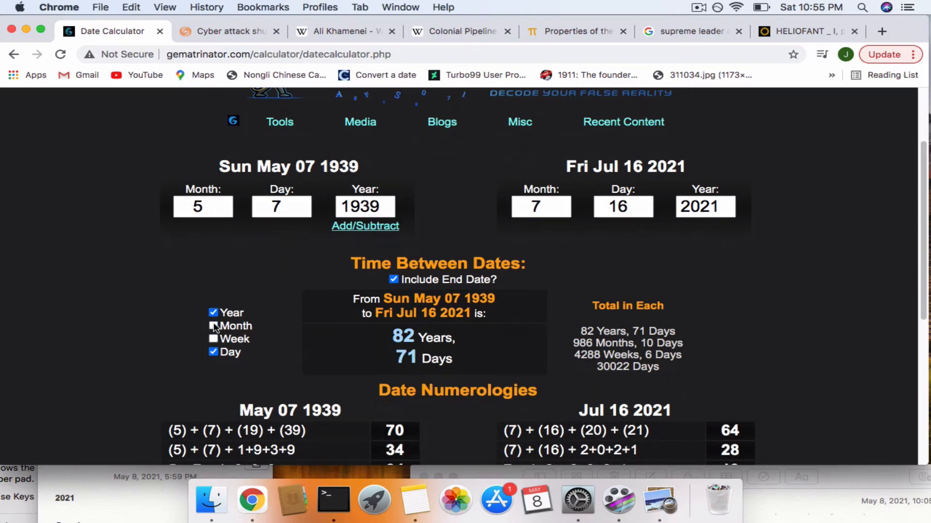
pyautogui.click(213, 313)
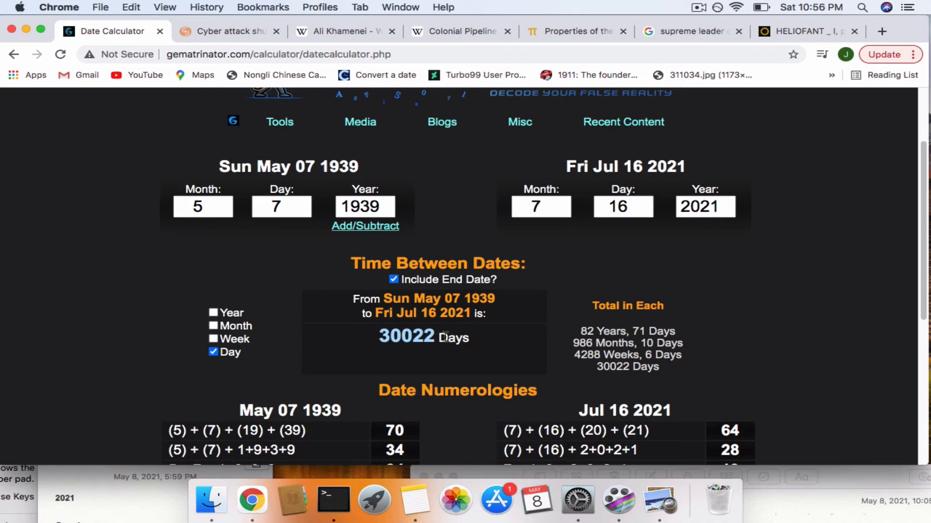
pyautogui.scroll(-3)
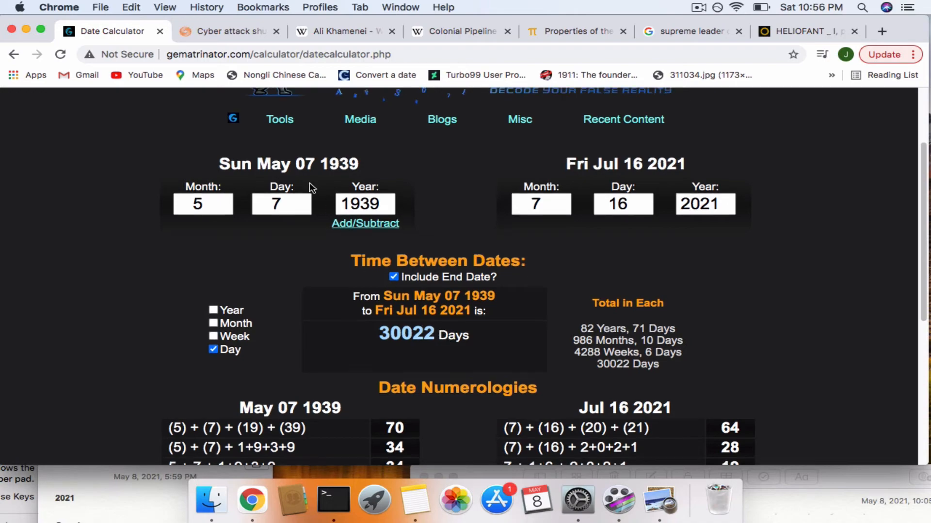
pyautogui.click(460, 31)
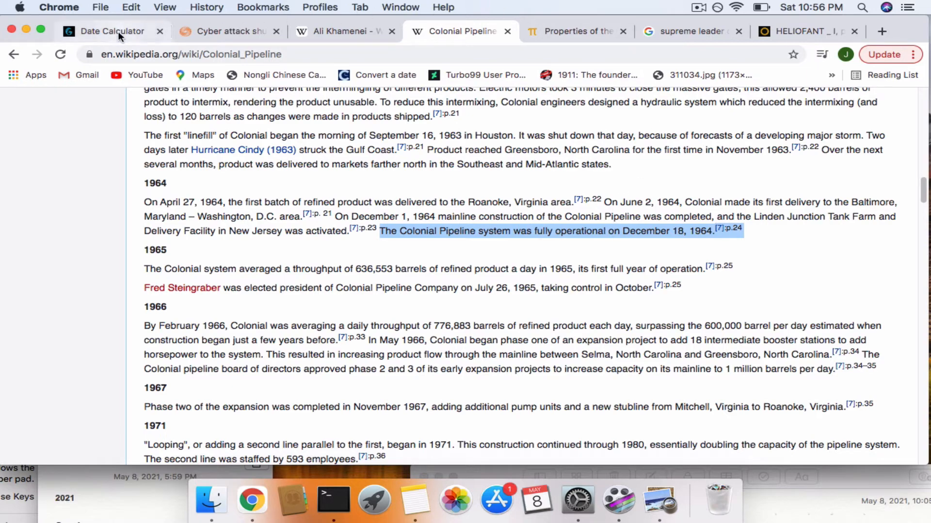
# Step: Count 18 Dec 1964 to 6 May 2021 without the end date, giving 20593 days, then go to Number Empire
pyautogui.click(110, 31)
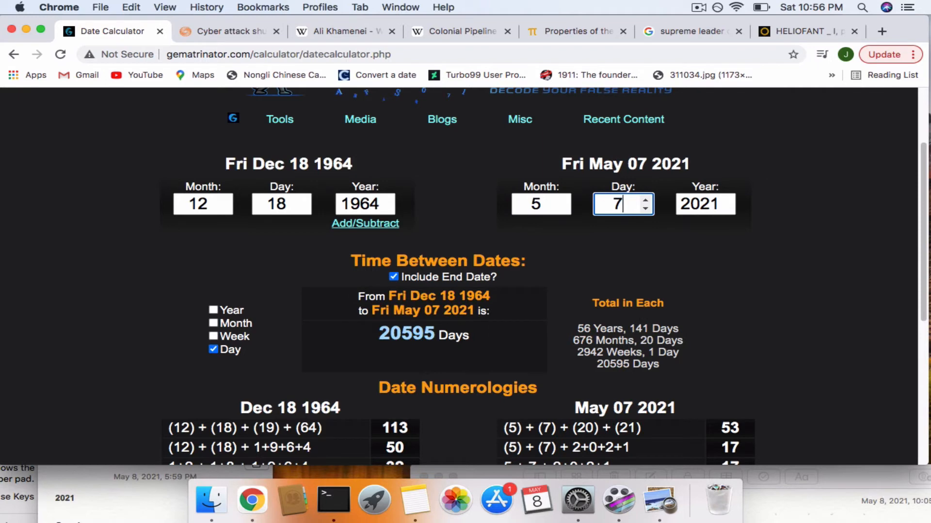
pyautogui.moveTo(288, 275)
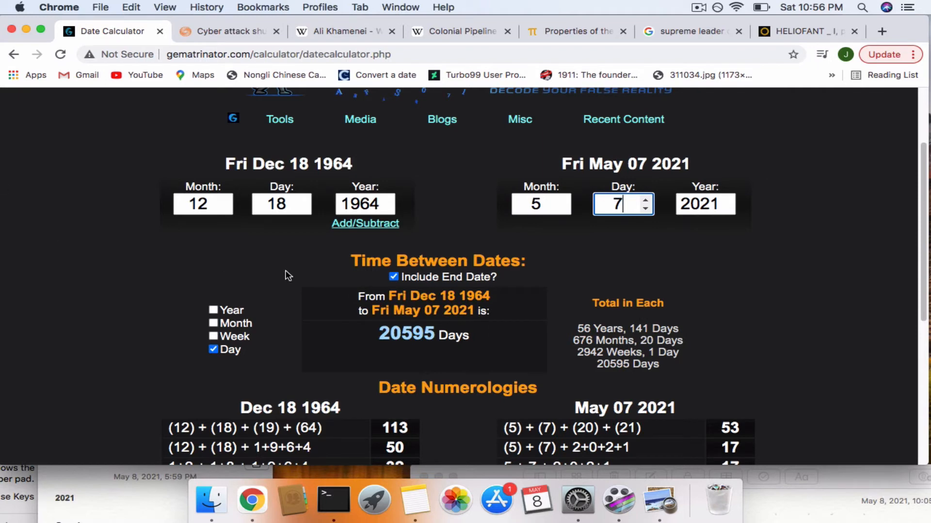
pyautogui.click(393, 276)
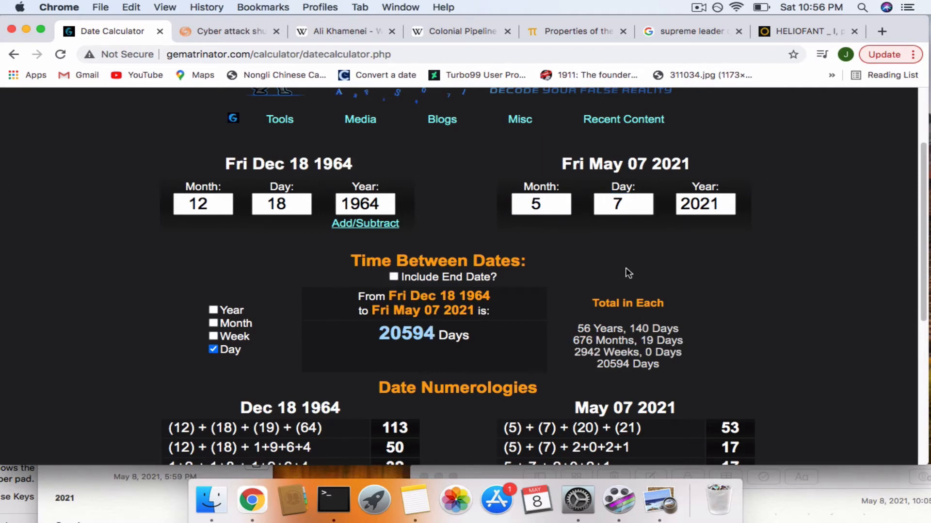
pyautogui.scroll(-3)
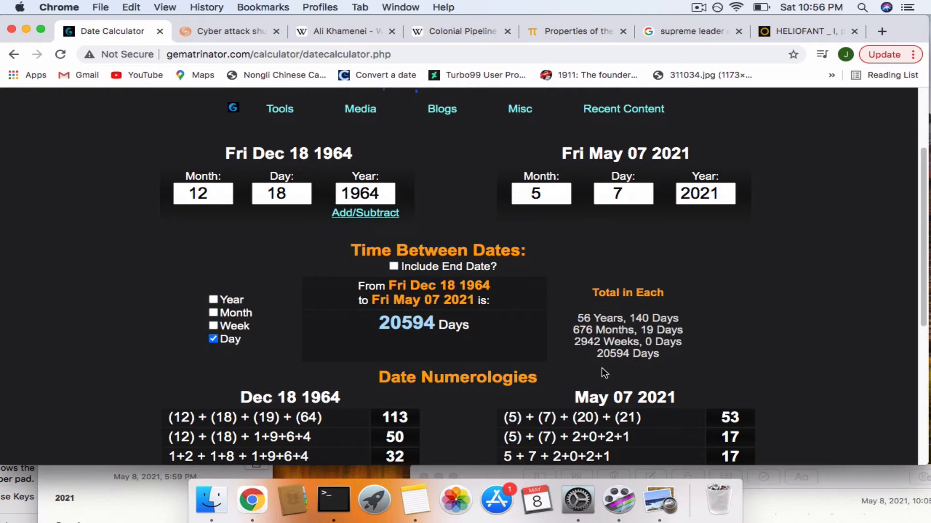
pyautogui.moveTo(570, 340)
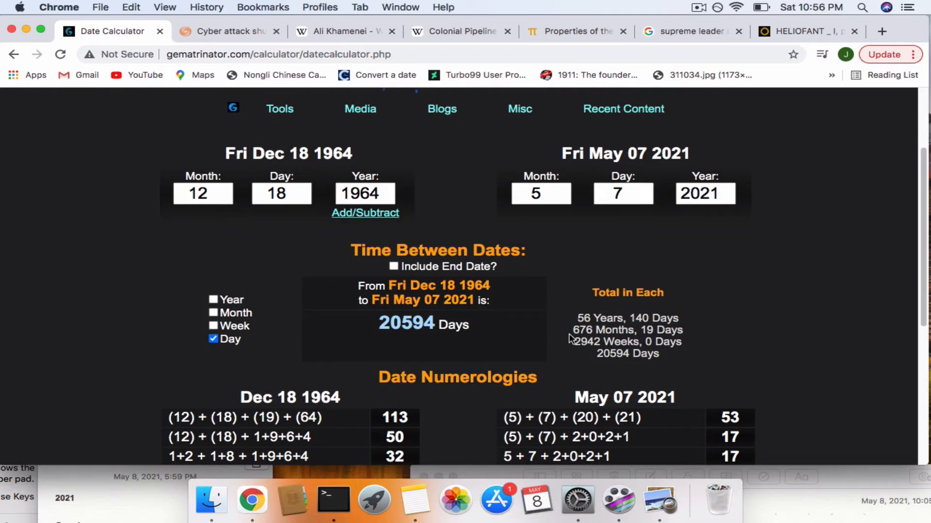
pyautogui.click(645, 198)
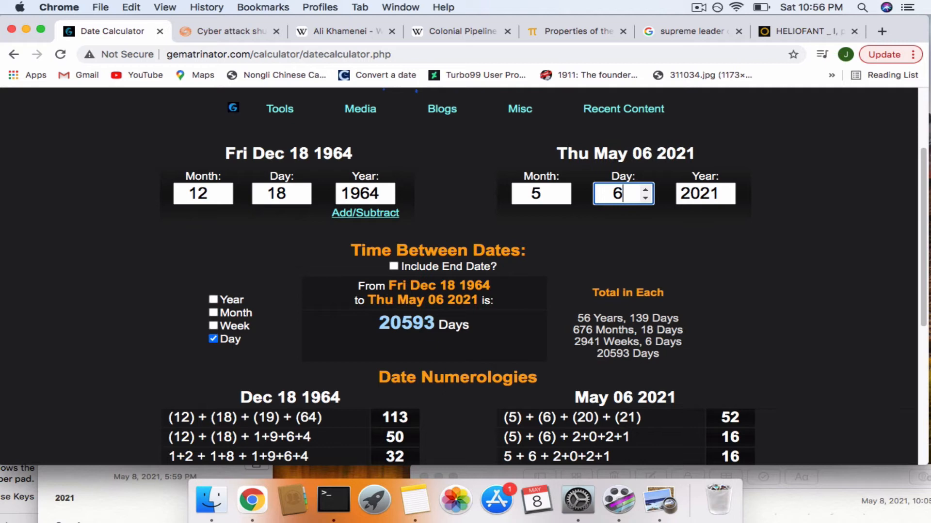
pyautogui.moveTo(663, 280)
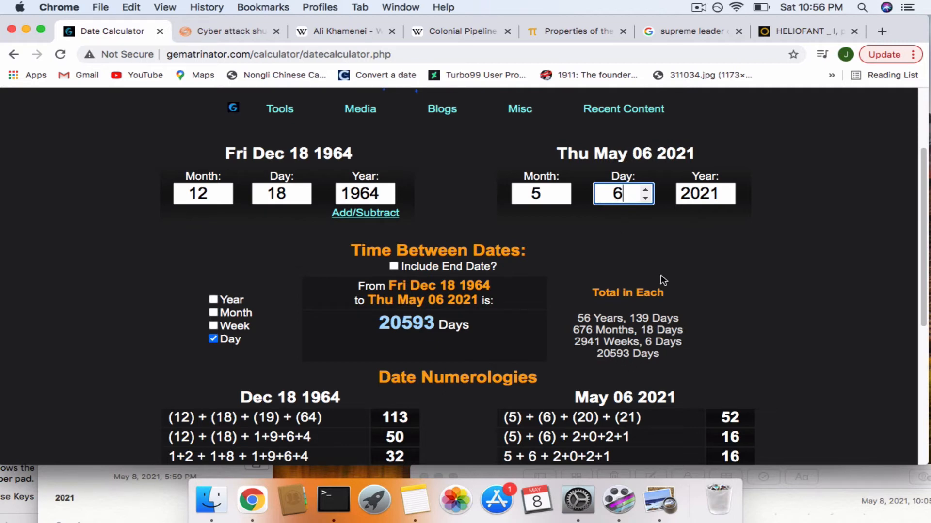
pyautogui.click(575, 31)
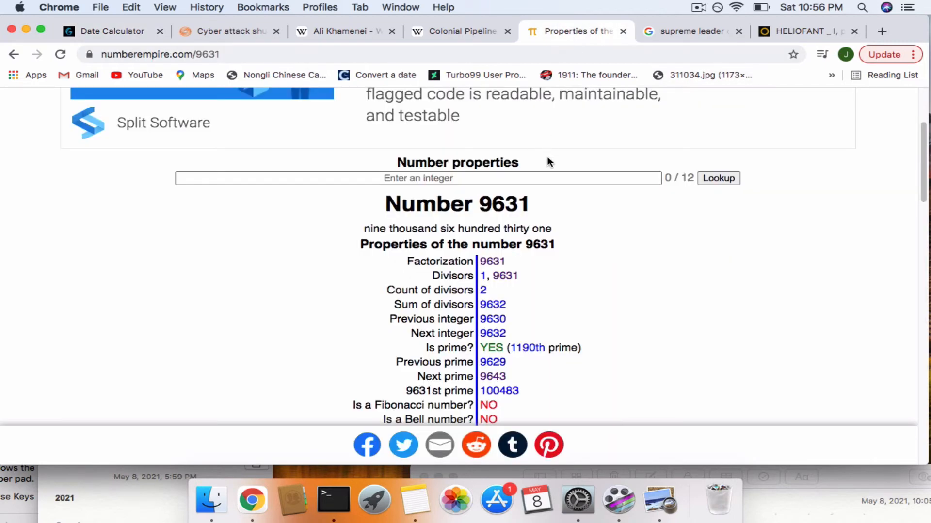
# Step: Look up 20593 on Number Empire, confirming it is the 2322nd prime, then return to the calculator
pyautogui.write('20')
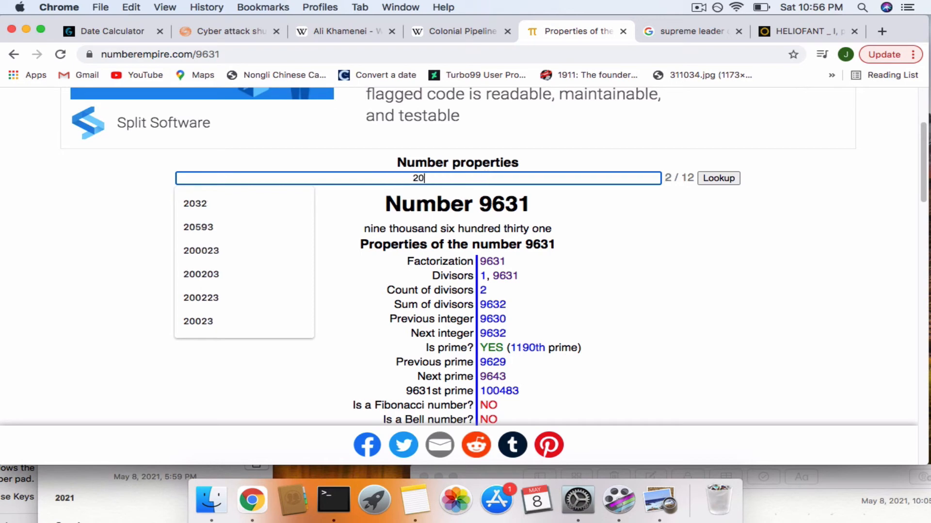
pyautogui.click(198, 226)
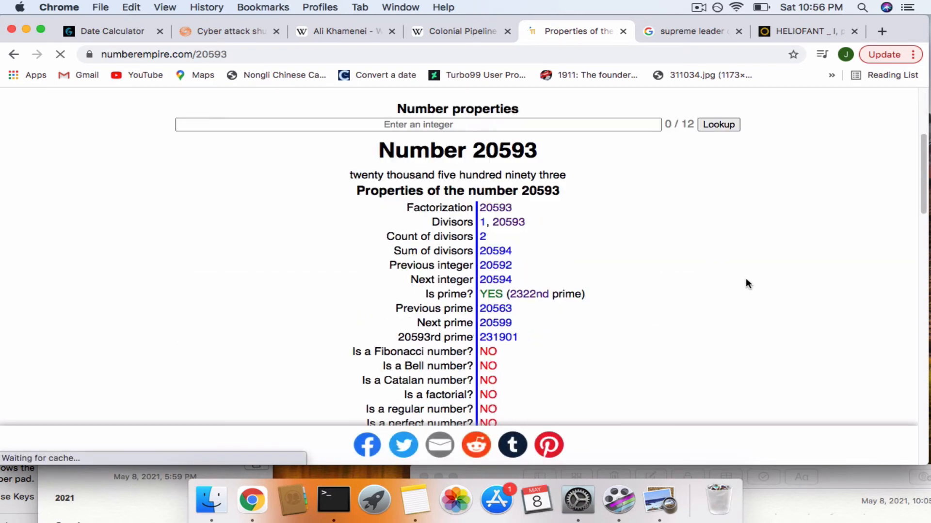
pyautogui.scroll(-3)
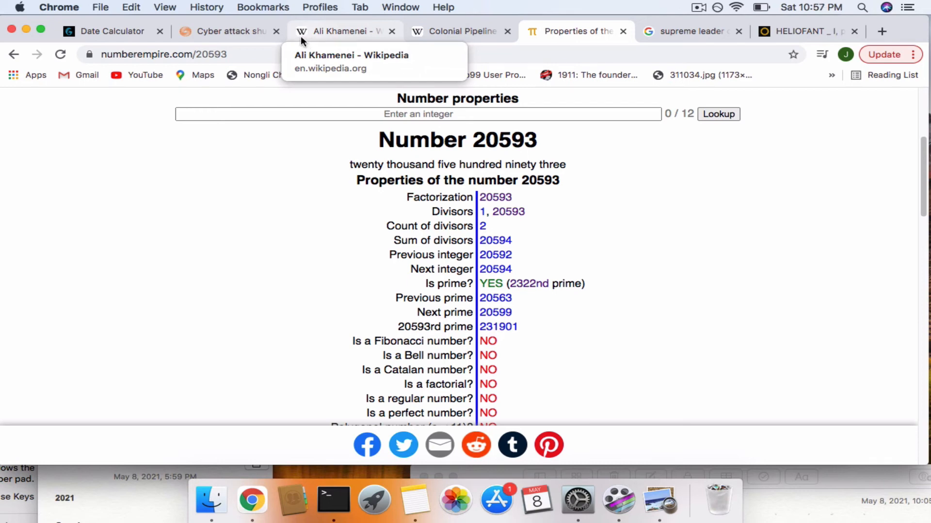
pyautogui.click(110, 31)
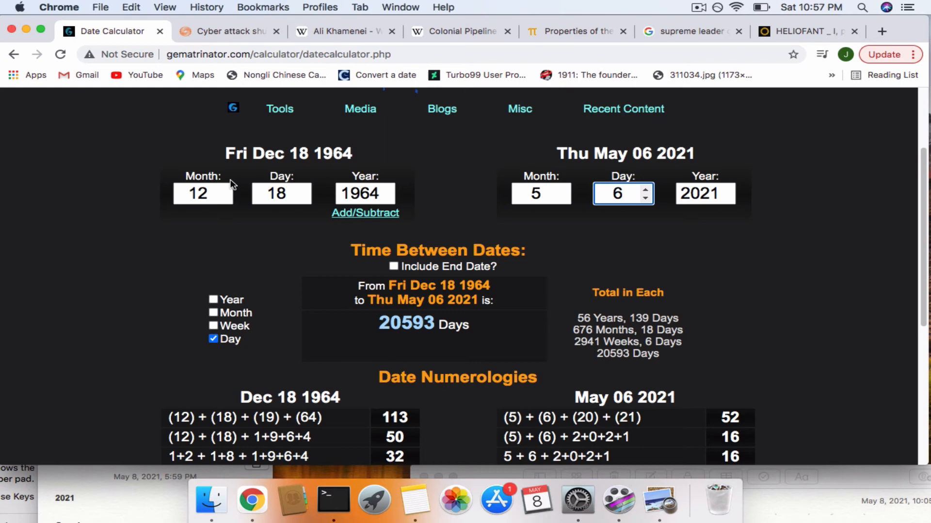
# Step: Reset the start date to 5/7/1939 with the end date included, recounting 30022 days
pyautogui.click(202, 194)
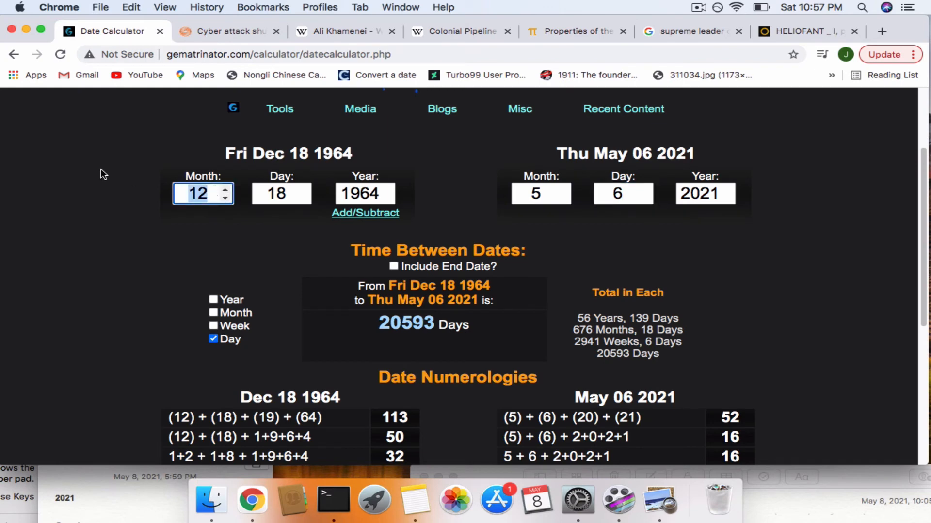
pyautogui.click(281, 193)
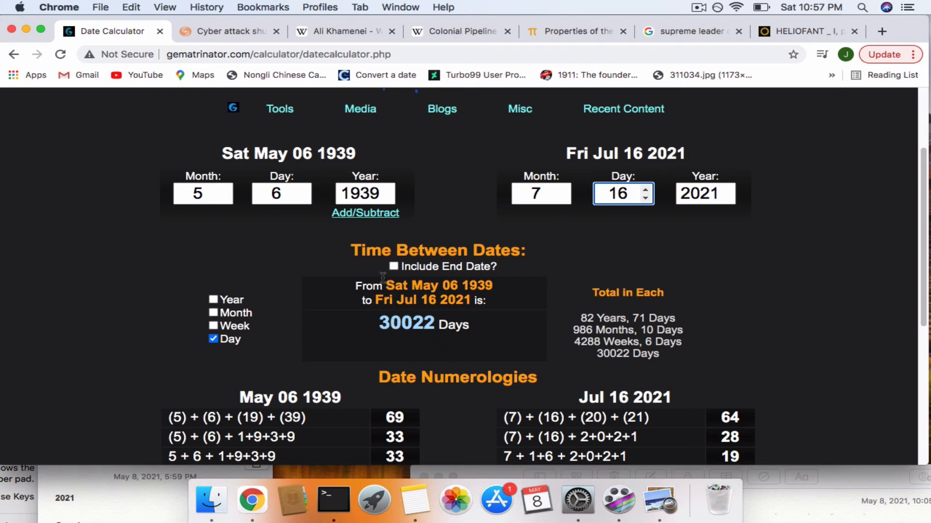
pyautogui.click(302, 189)
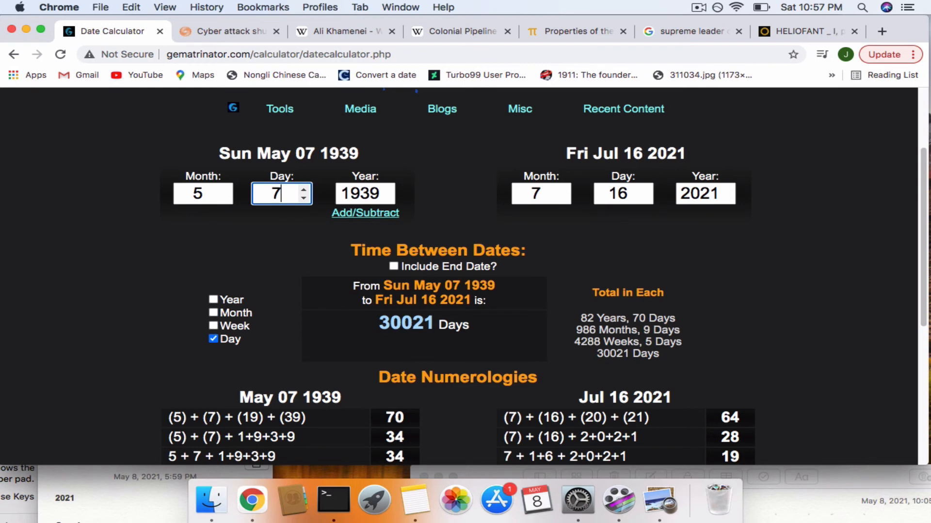
pyautogui.click(394, 266)
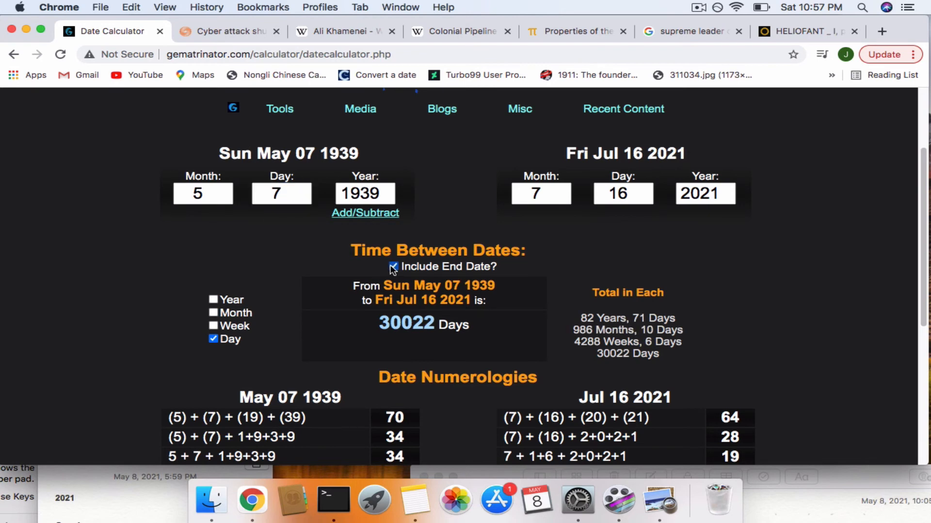
pyautogui.scroll(-3)
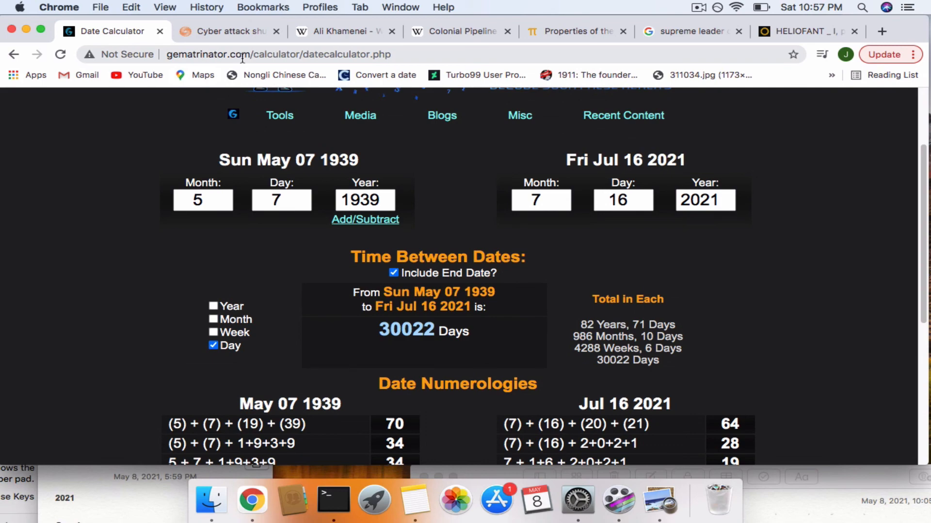
# Step: Bring the Preview screenshot with the yellow lightning streak to the front
pyautogui.click(805, 31)
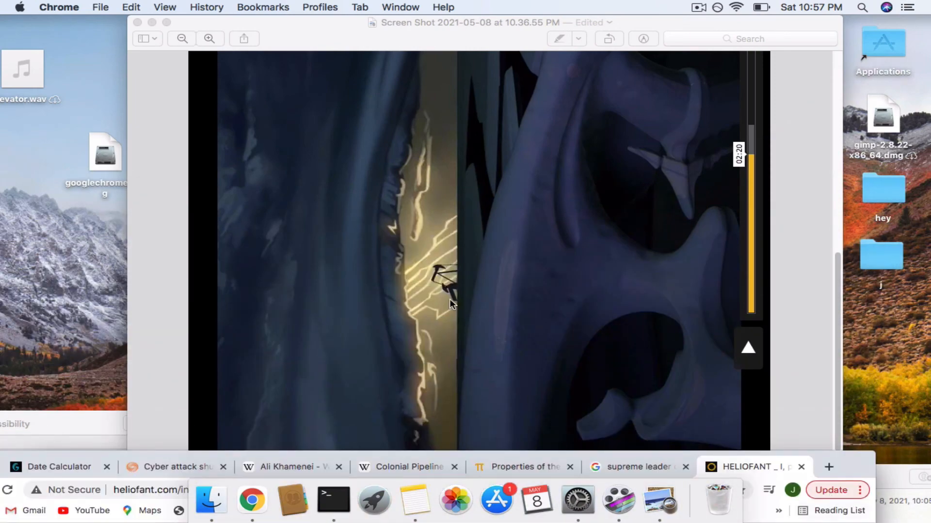
pyautogui.moveTo(447, 284)
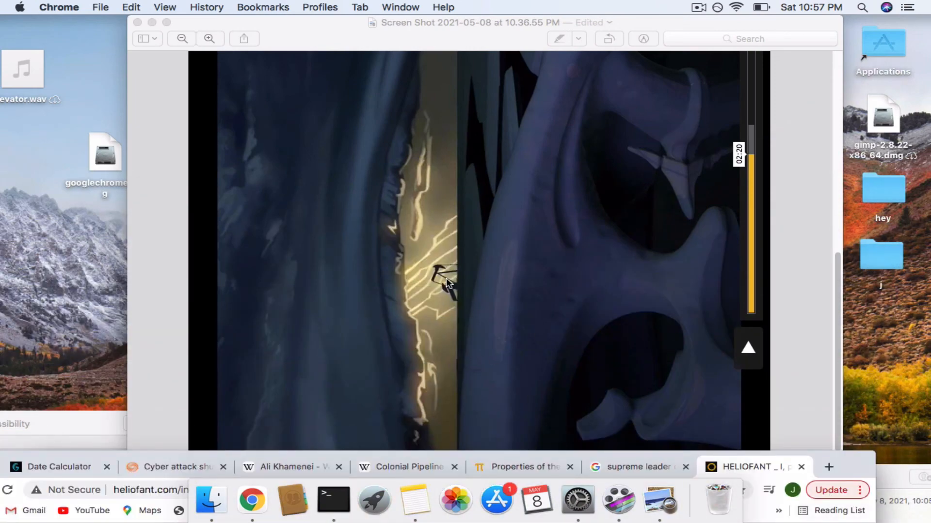
pyautogui.moveTo(387, 281)
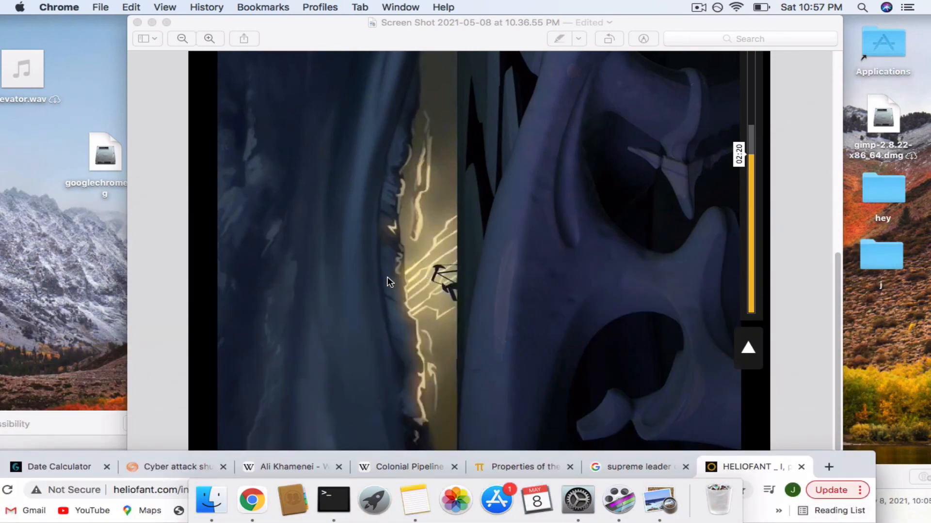